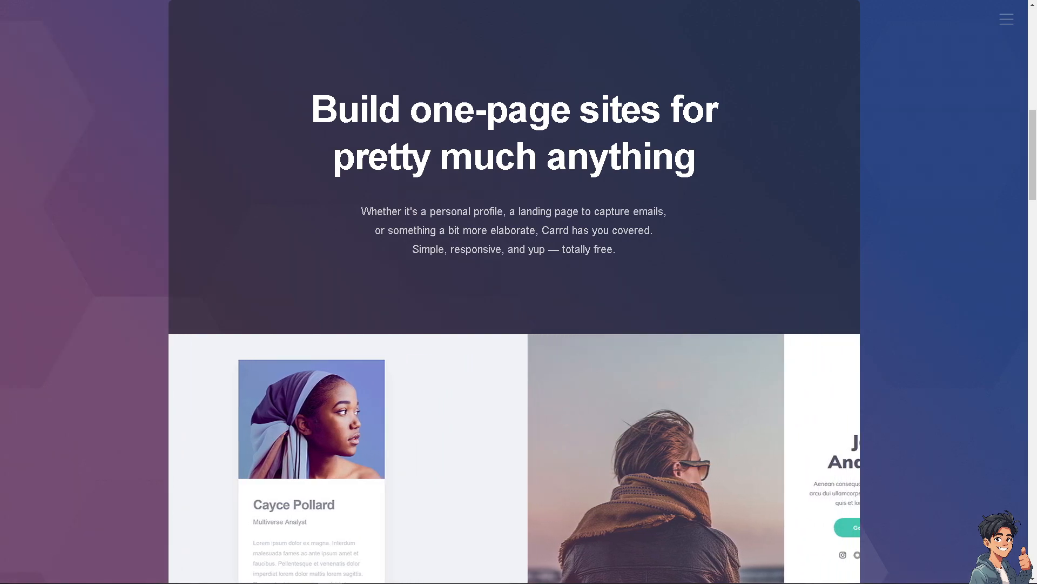
- Log in to Carrd and get to the site in the editor
scroll(up, 3)
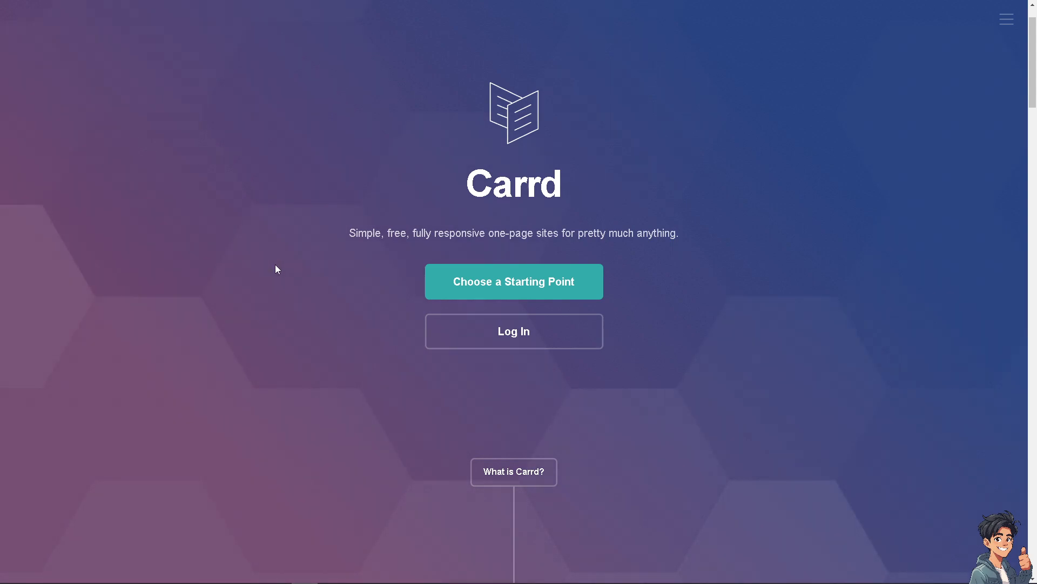
mouse_move(297, 247)
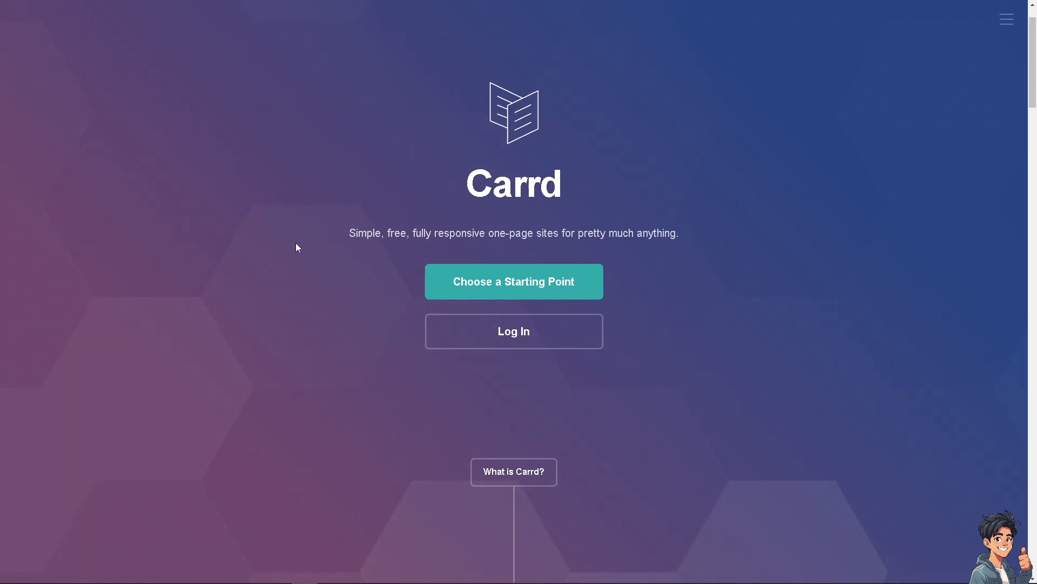
mouse_move(515, 331)
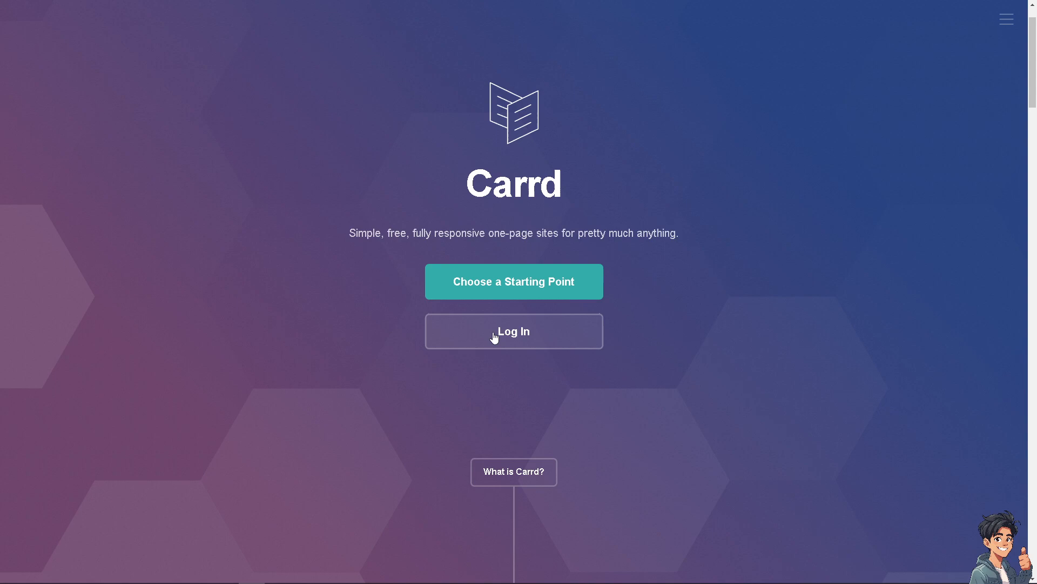
click(513, 330)
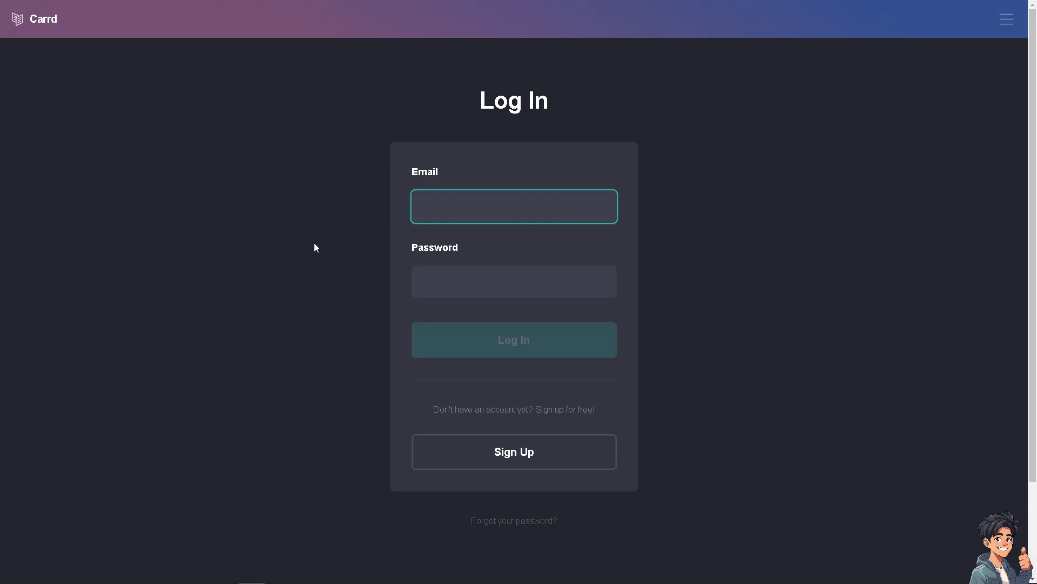
click(513, 452)
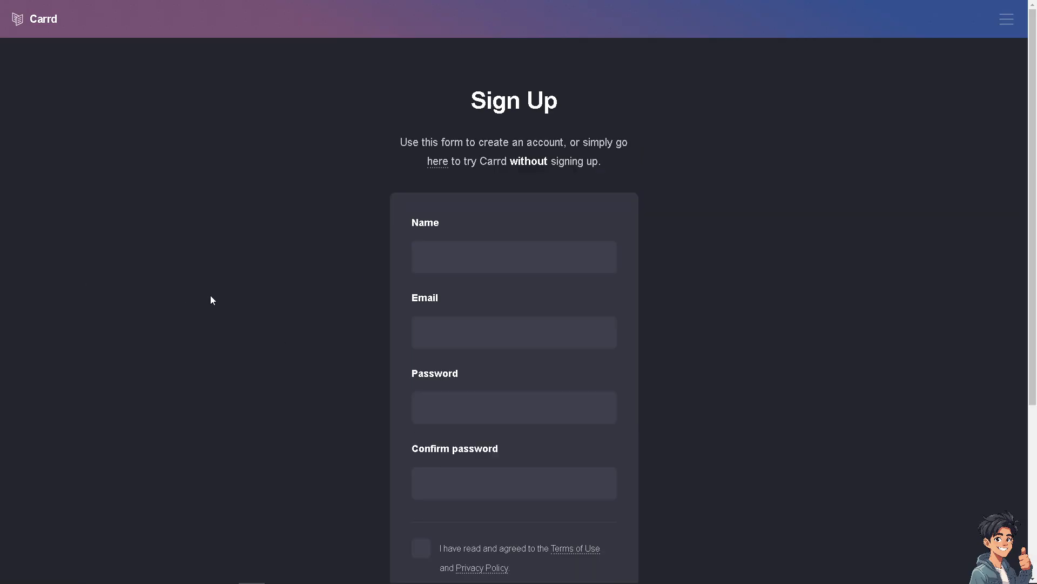
mouse_move(282, 314)
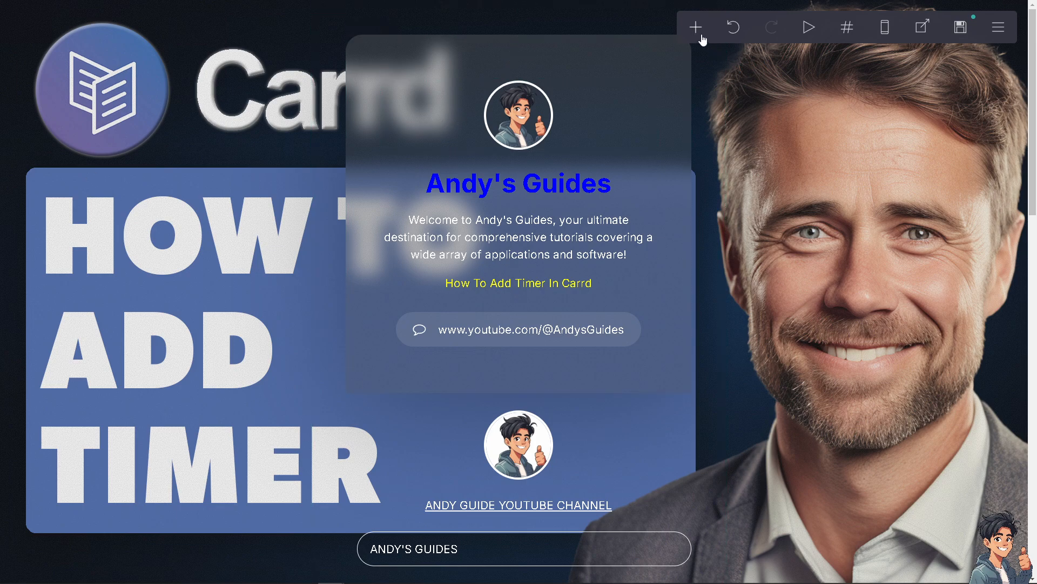
mouse_move(695, 27)
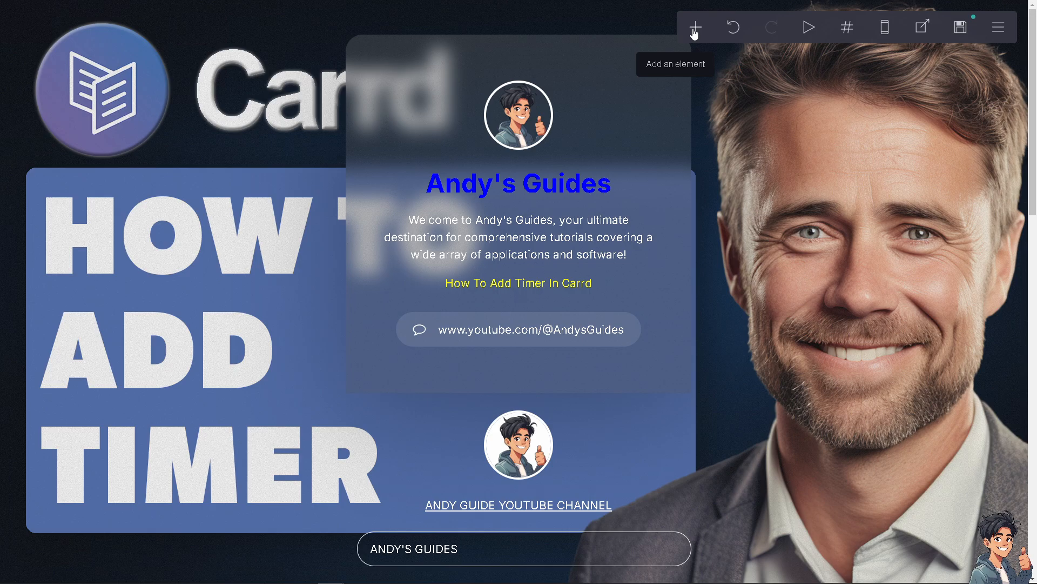
- Add a Timer element counting days, hours, minutes and seconds below the contact form
click(695, 27)
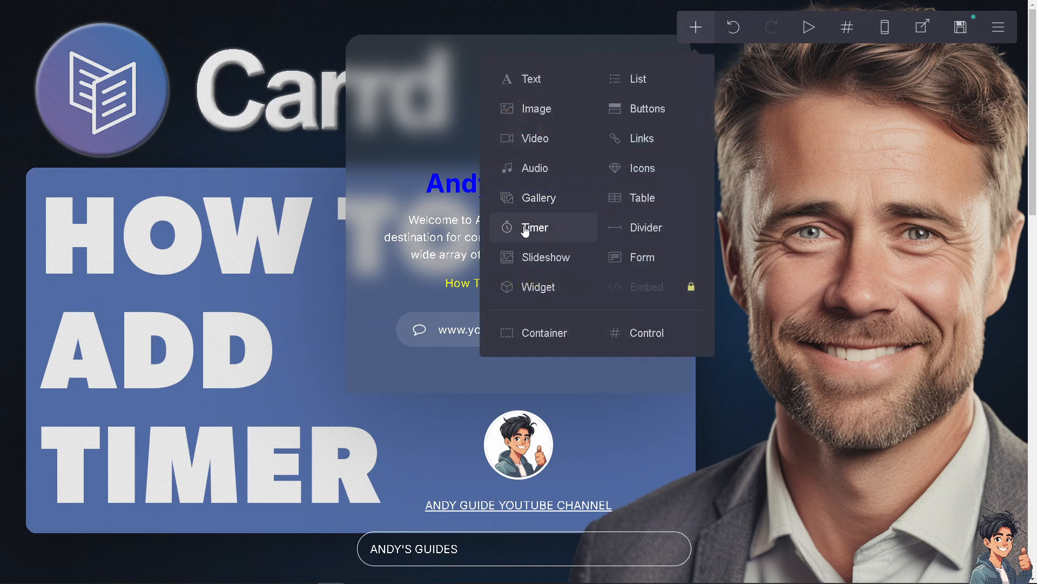
click(535, 227)
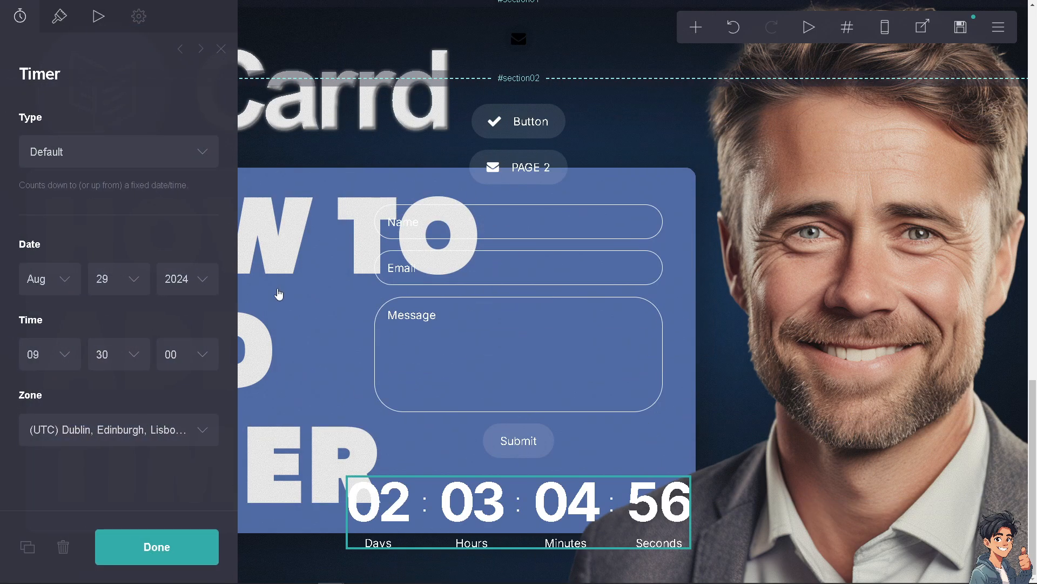
mouse_move(544, 549)
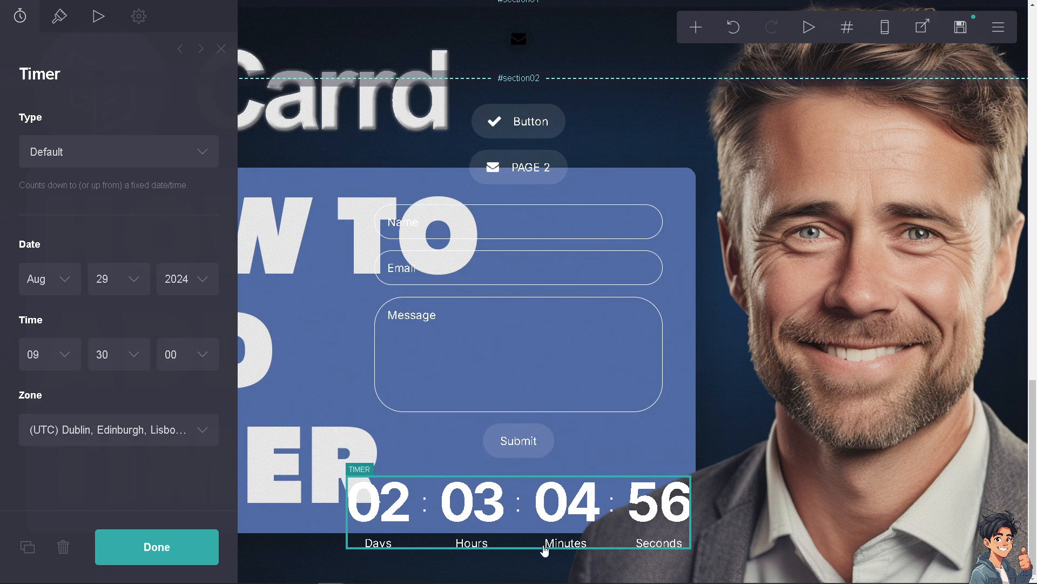
mouse_move(581, 493)
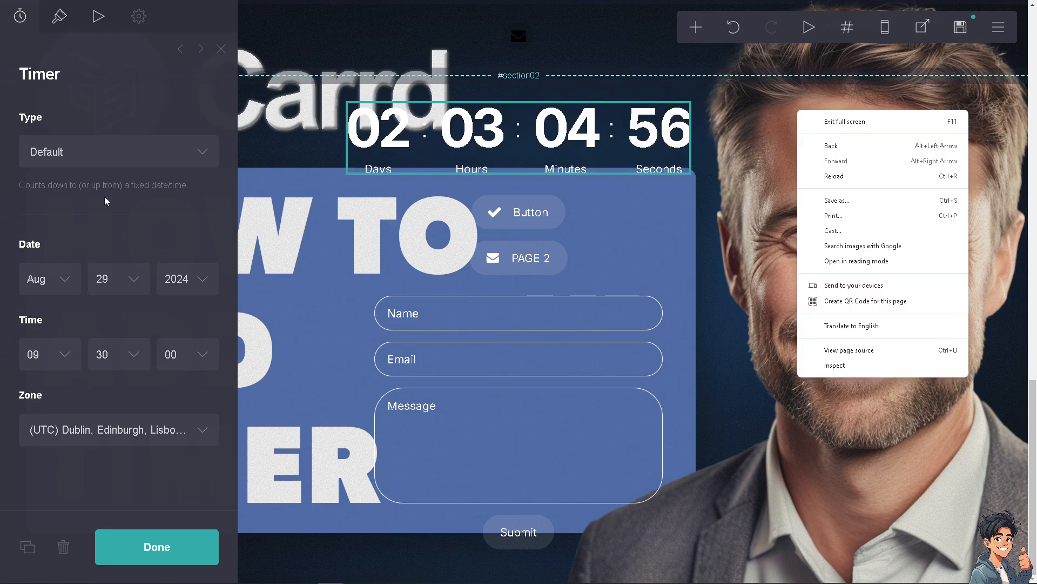
click(119, 151)
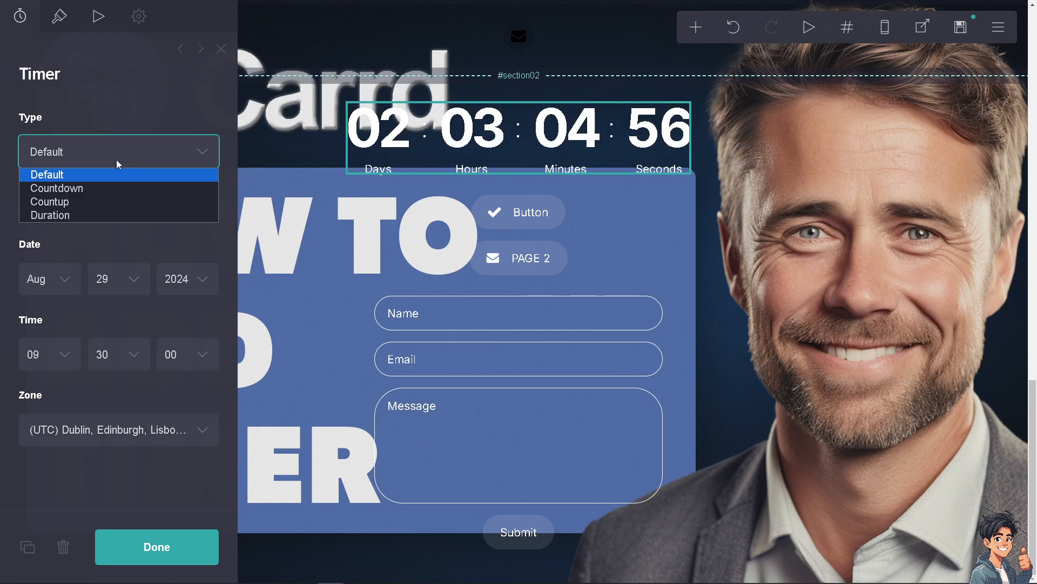
mouse_move(98, 190)
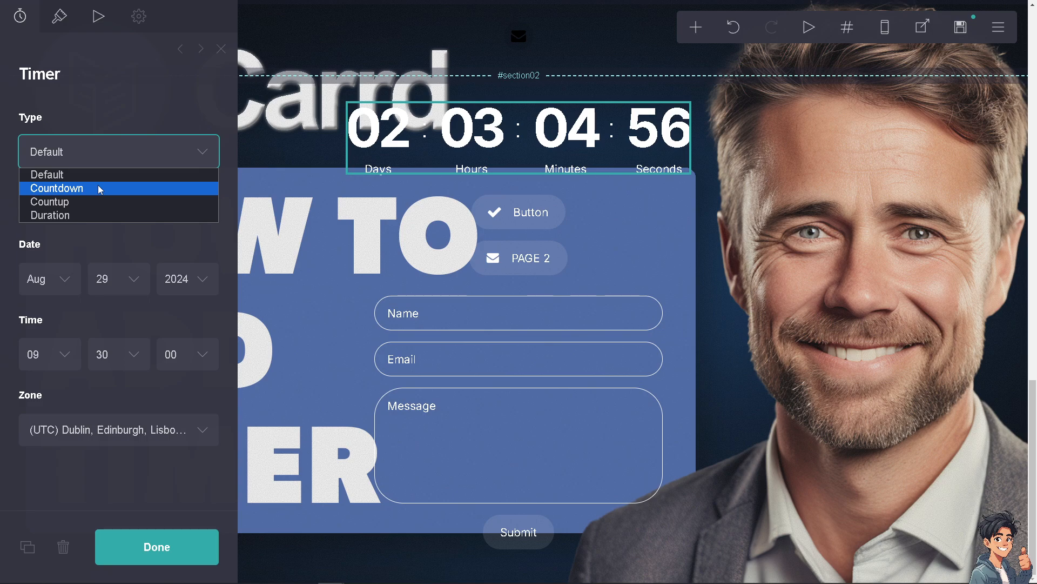
click(56, 188)
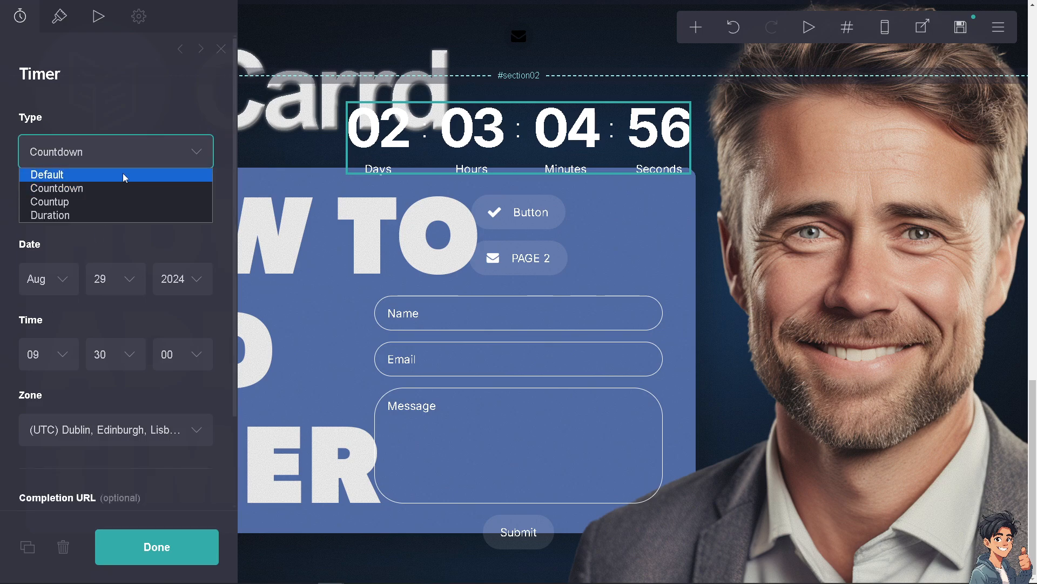
mouse_move(102, 202)
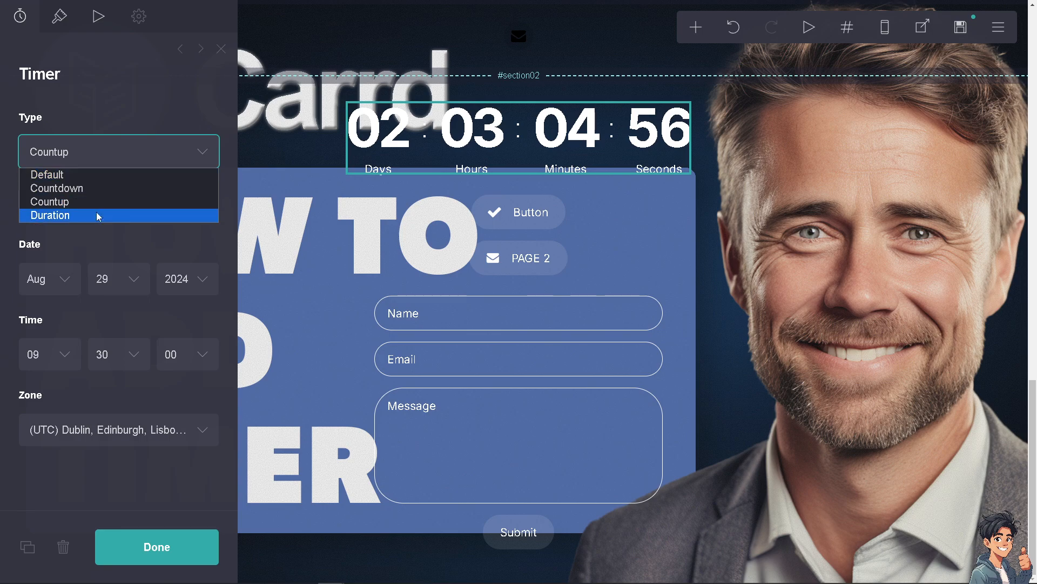
click(46, 174)
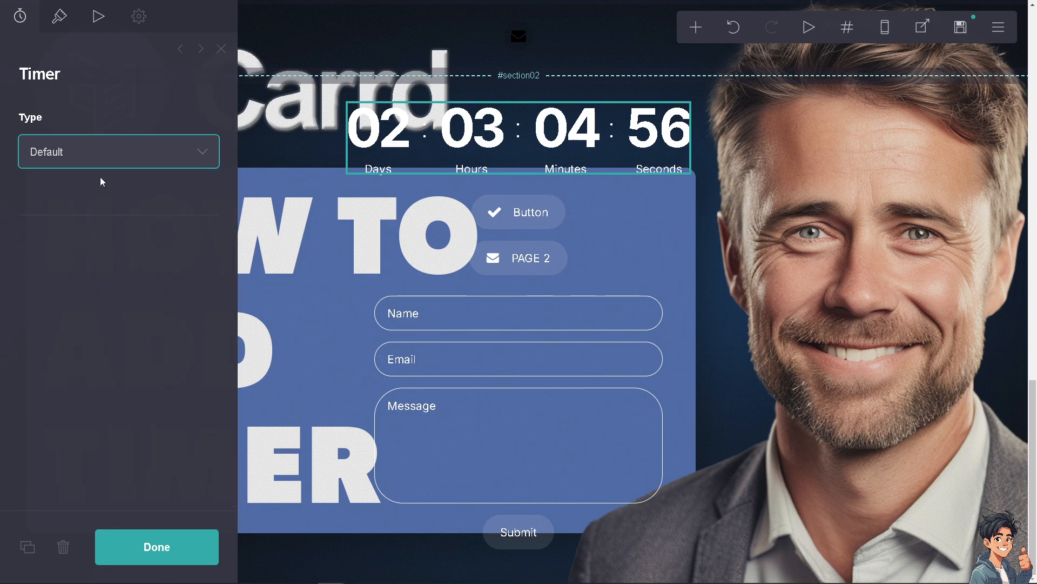
click(118, 151)
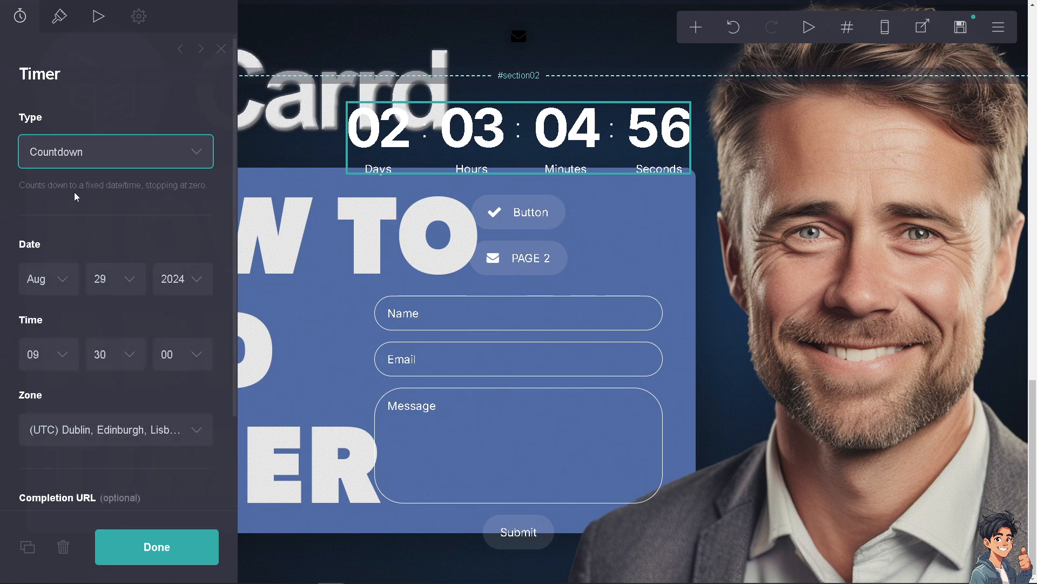
mouse_move(67, 194)
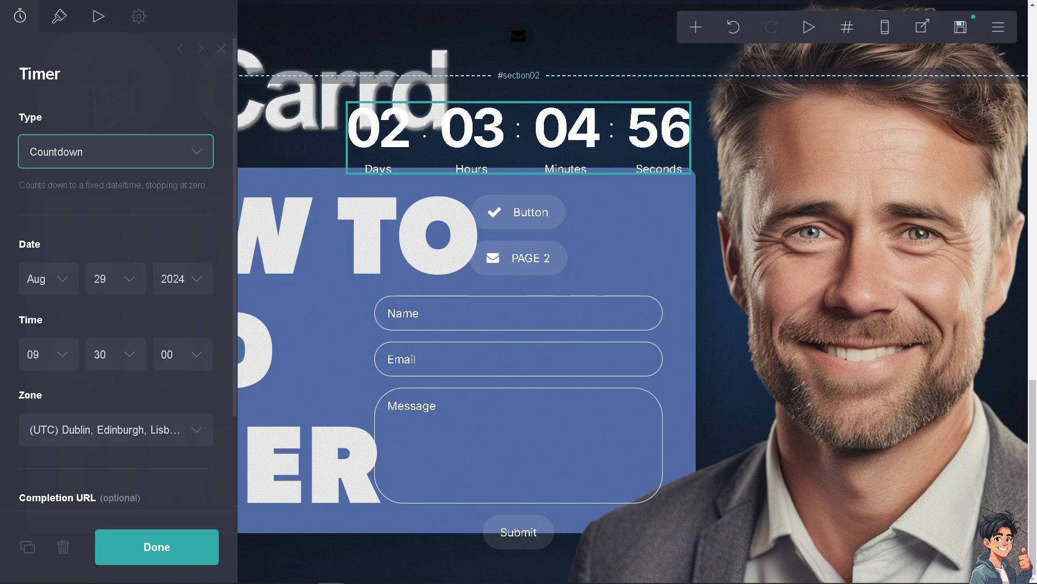
mouse_move(97, 163)
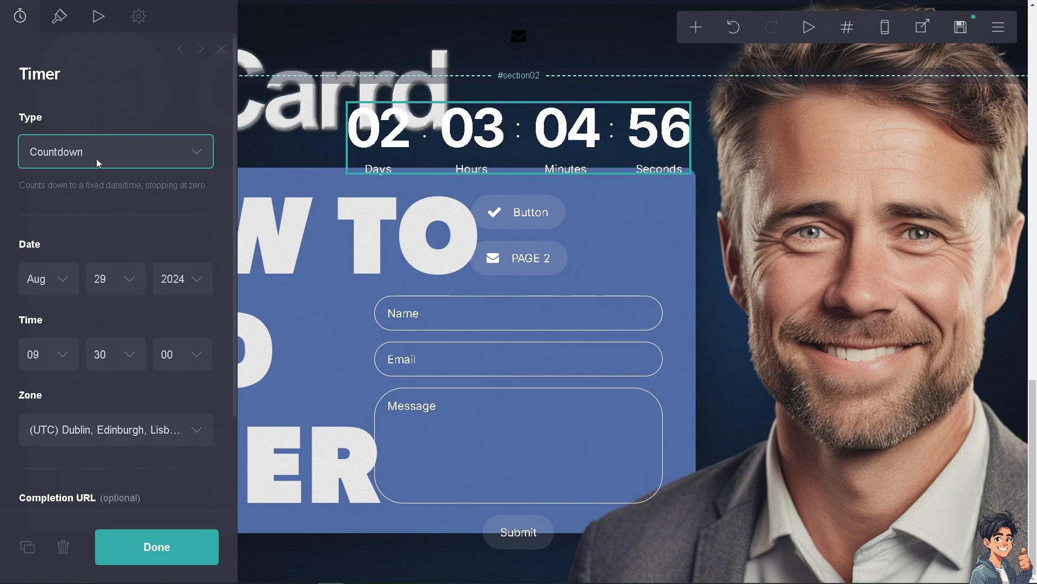
click(116, 151)
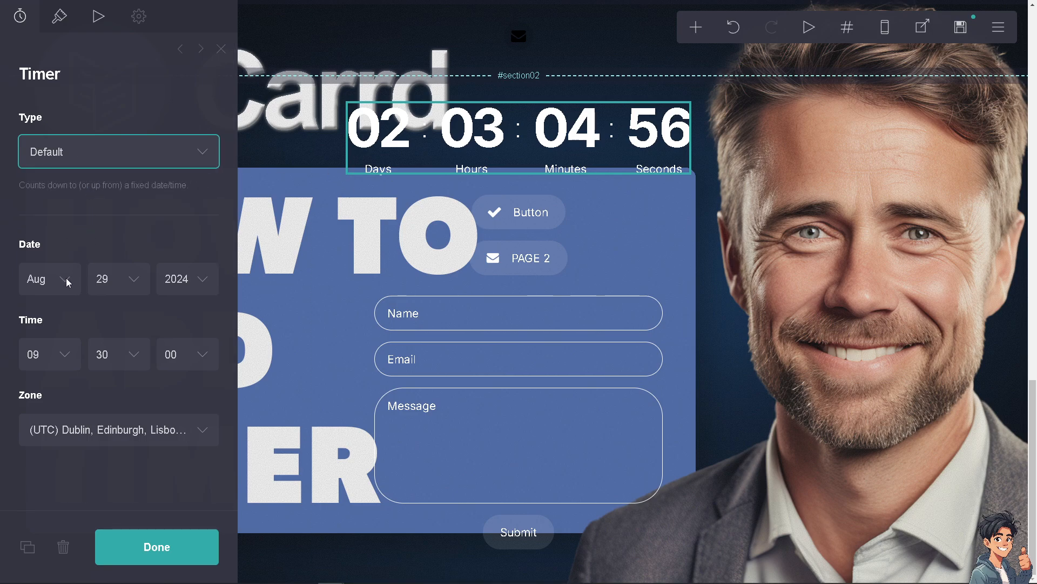
- Set the countdown end date to 20 April 2025 at 09:30
click(50, 277)
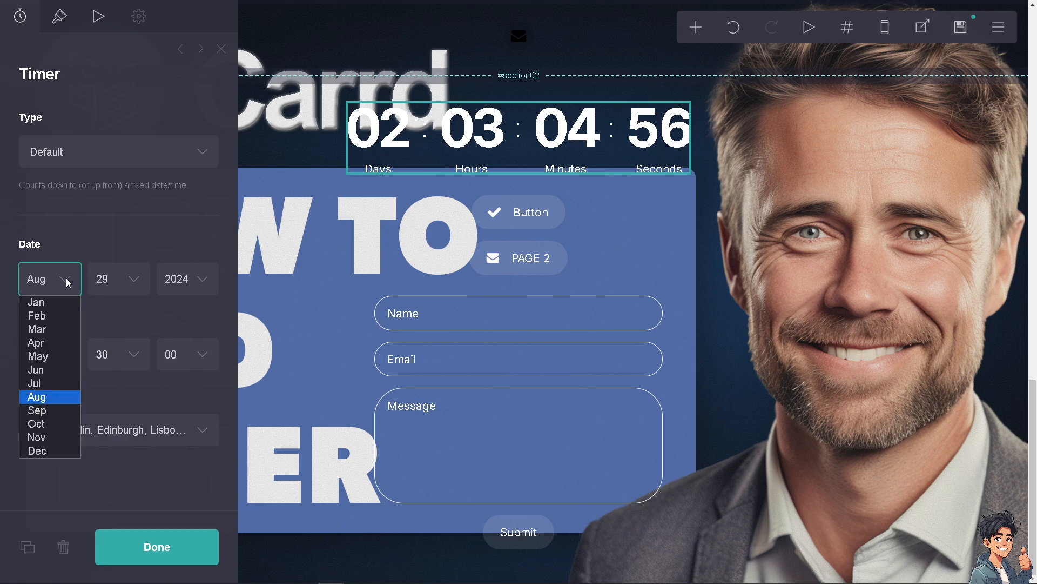
mouse_move(55, 316)
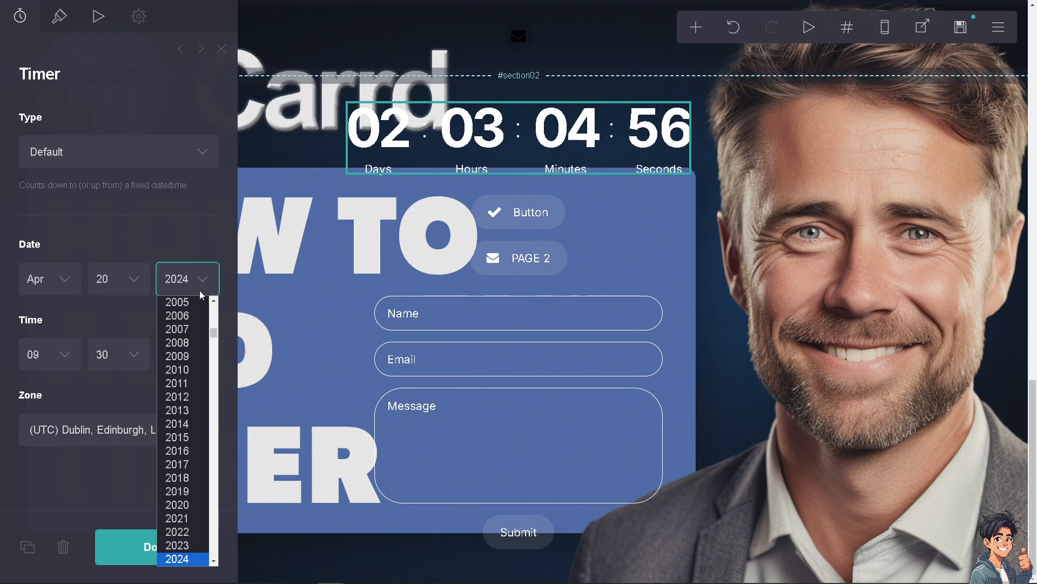
click(176, 558)
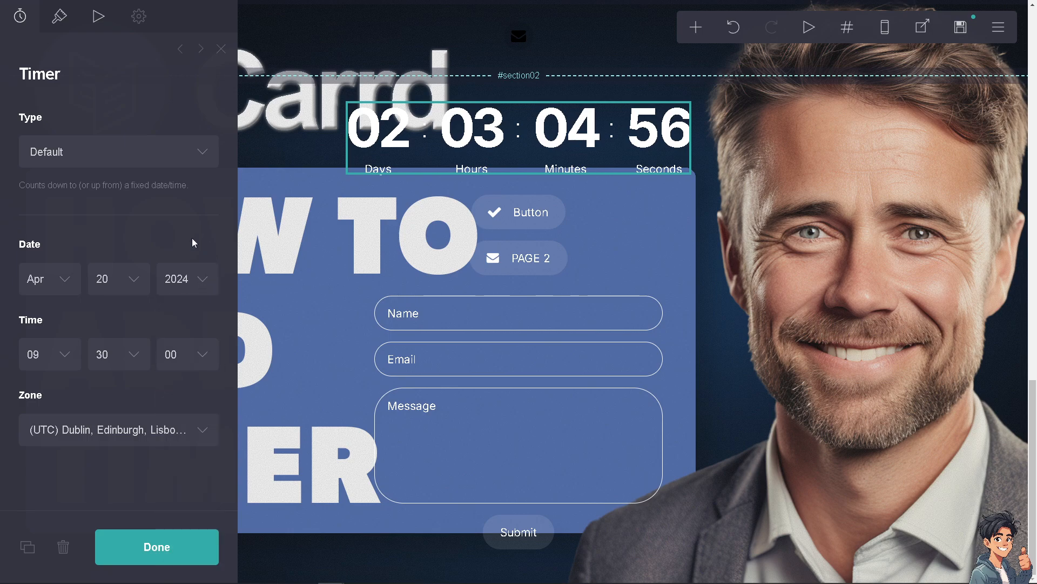
click(187, 278)
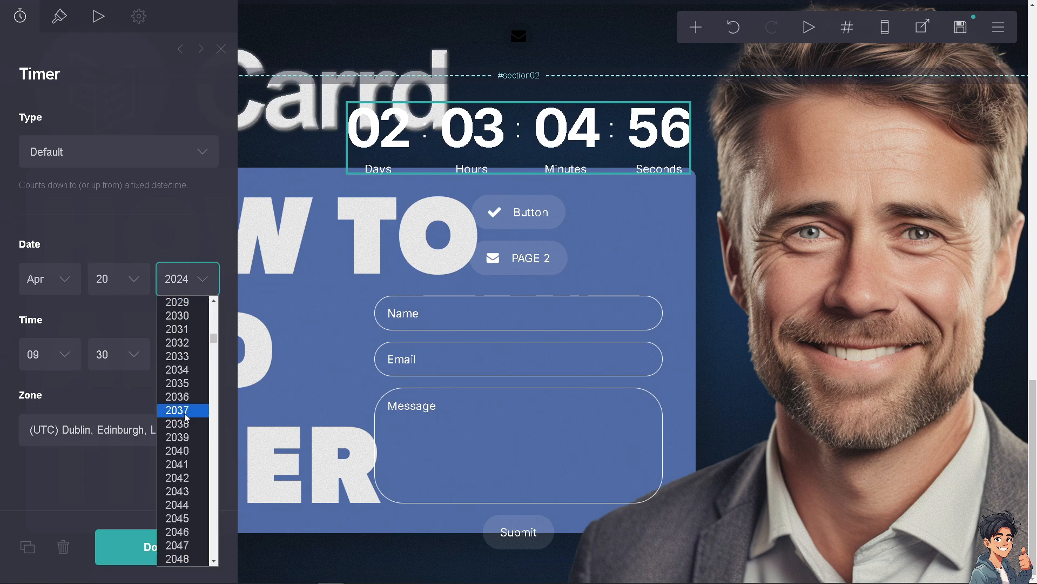
click(176, 288)
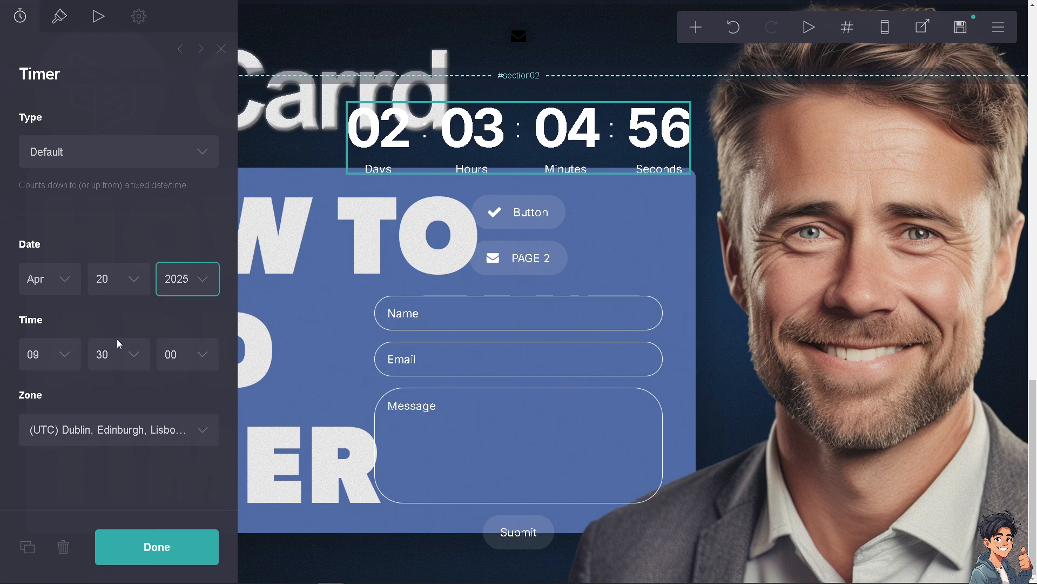
click(42, 354)
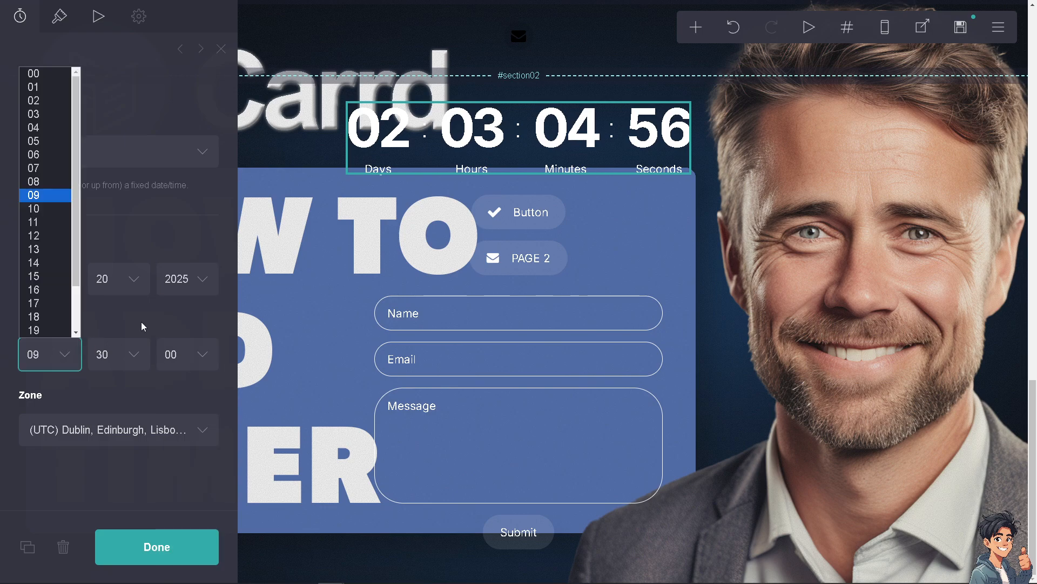
- Choose (UTC-08:00) Pacific Time (US and Canada) as the zone and confirm with Done
click(119, 429)
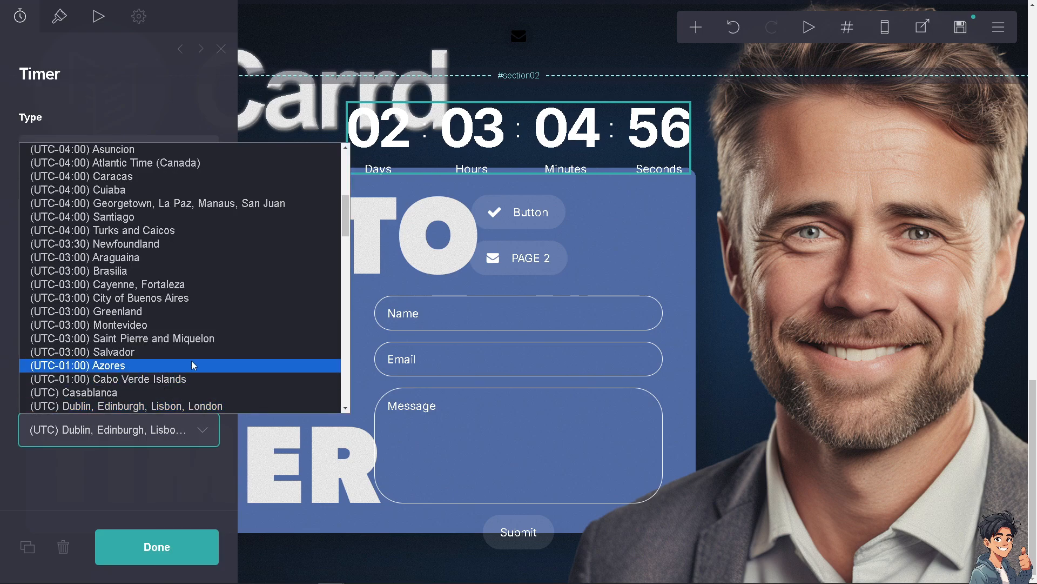
scroll(down, 3)
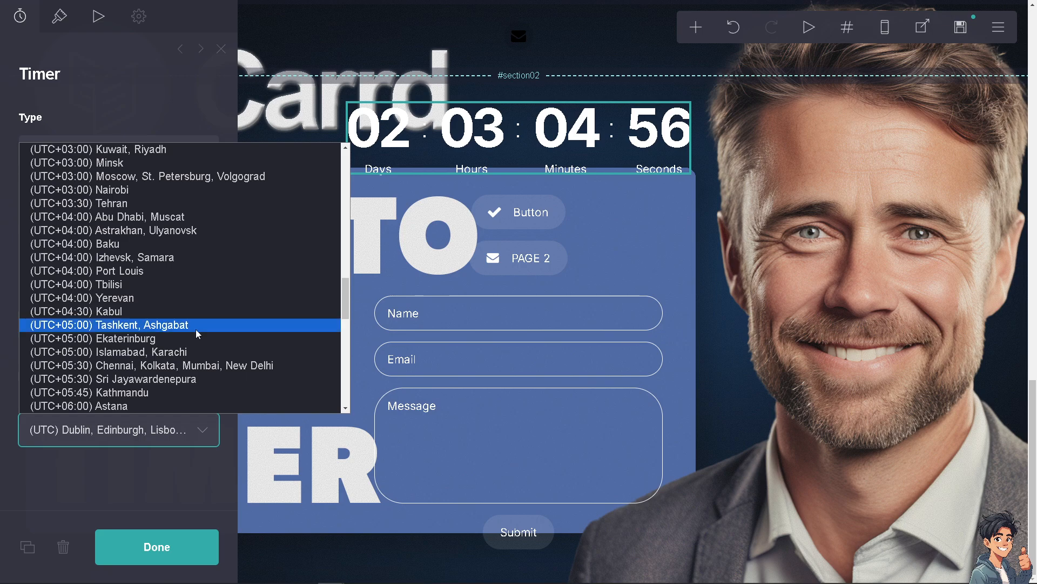
scroll(down, 3)
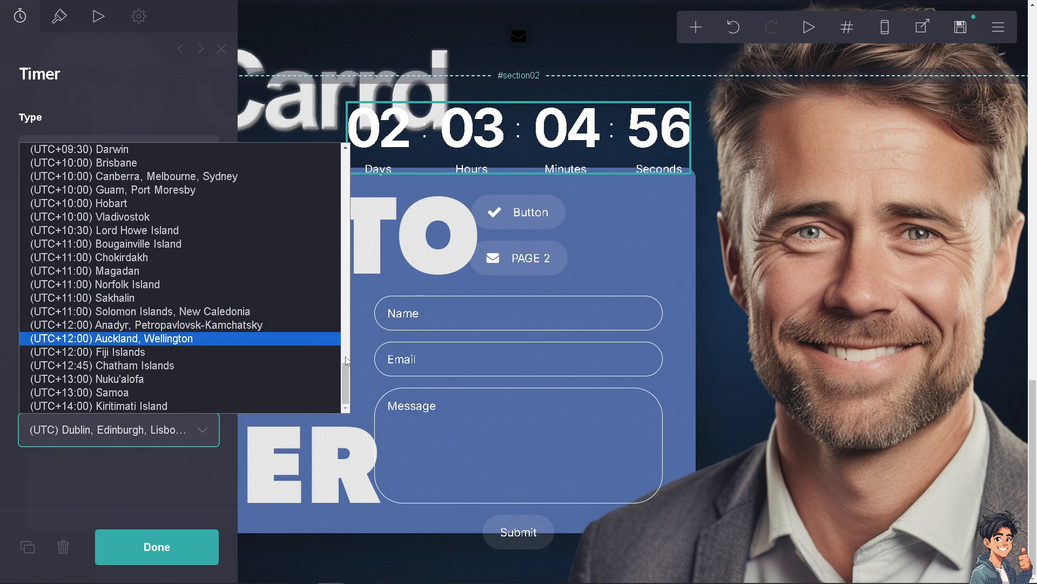
scroll(up, 3)
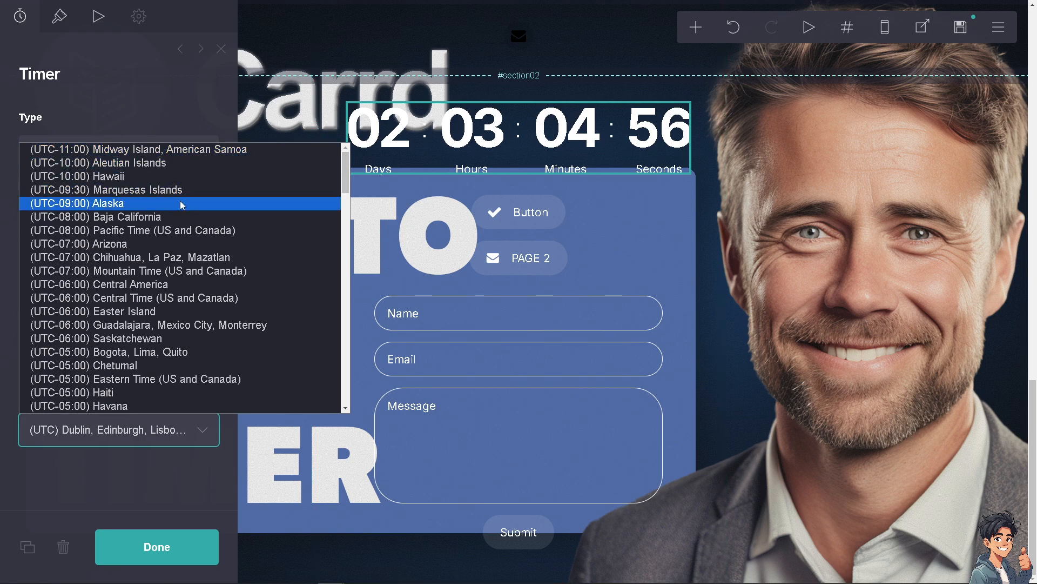
click(132, 229)
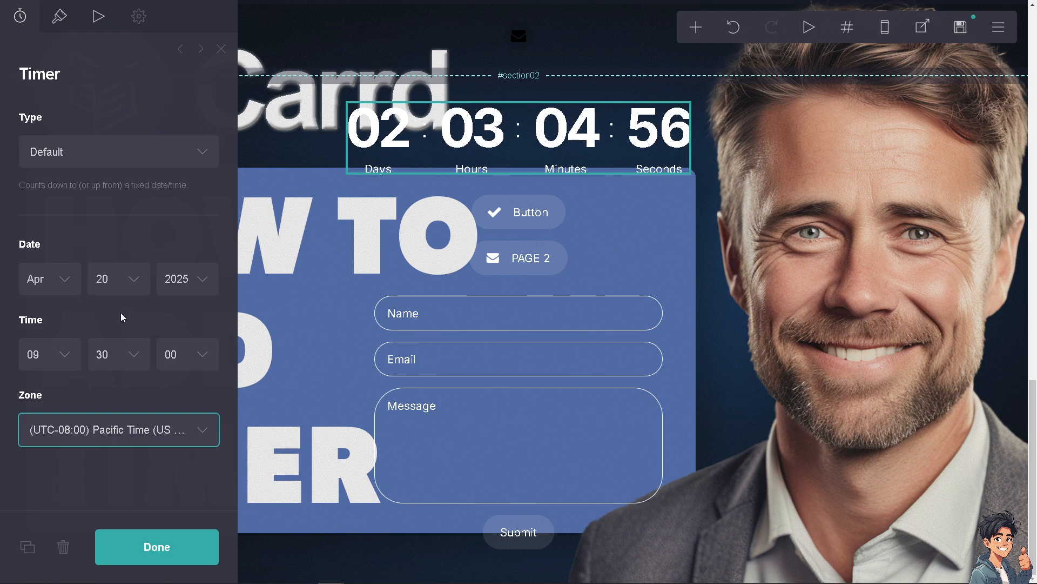
mouse_move(19, 497)
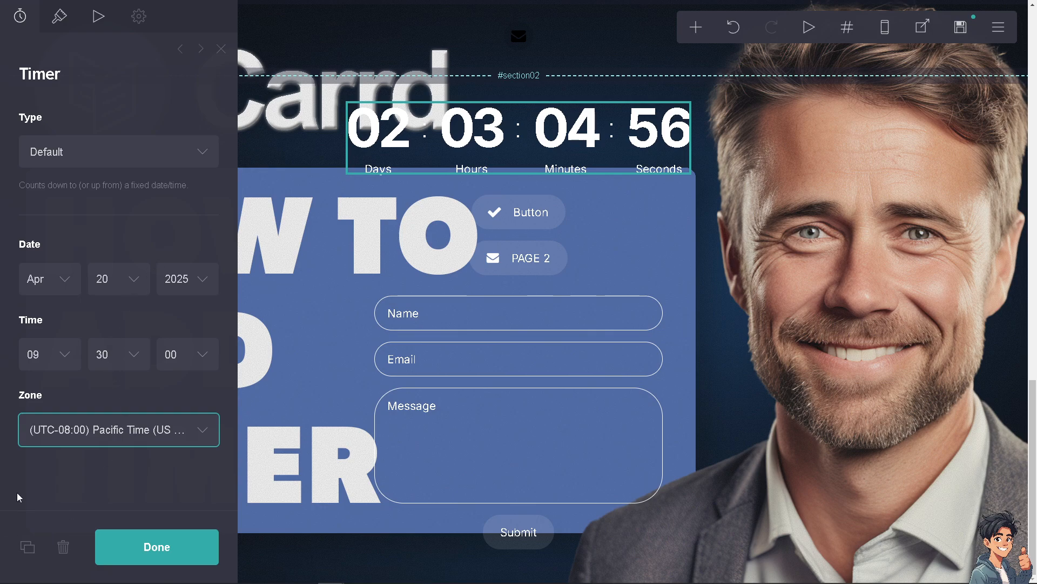
click(156, 547)
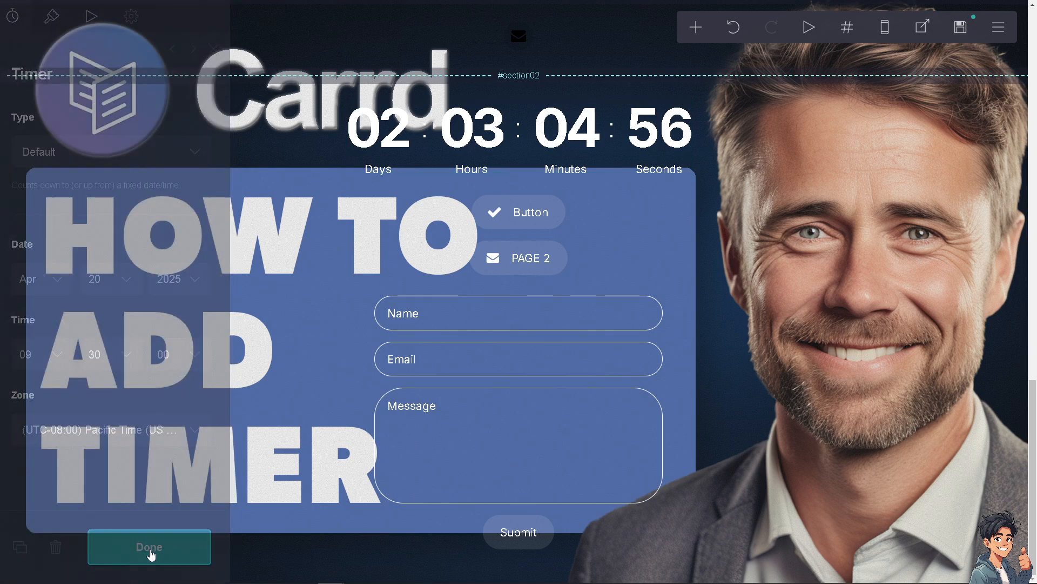
- Under Appearance > Digits, colour the timer digits red (#F70000)
click(149, 547)
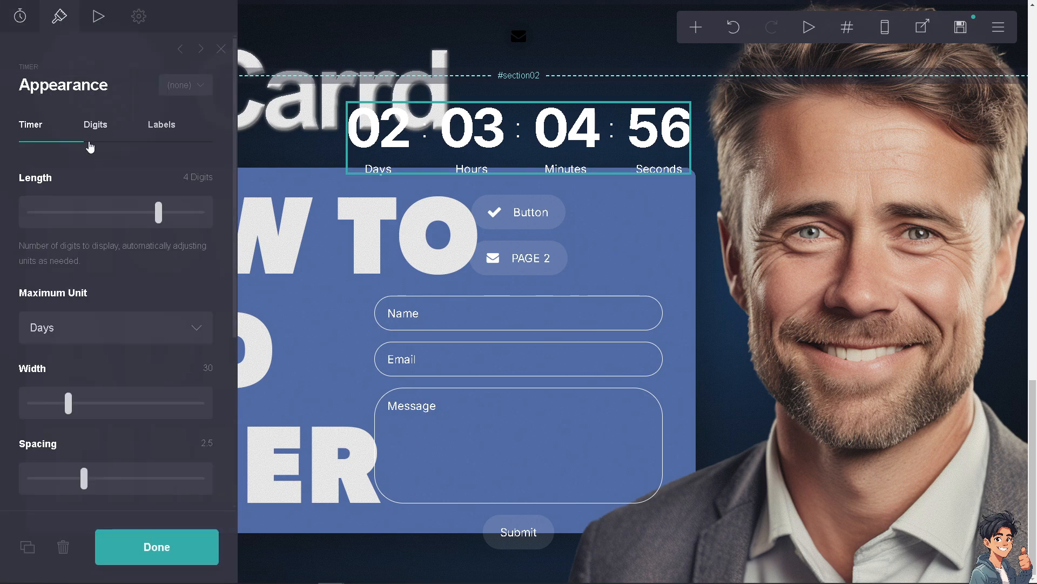
click(95, 124)
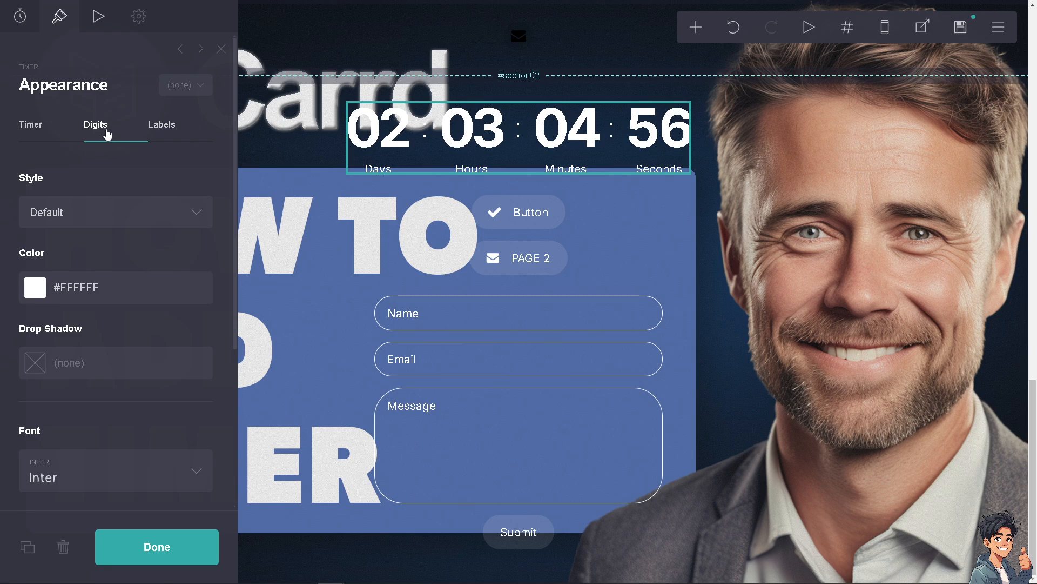
mouse_move(161, 124)
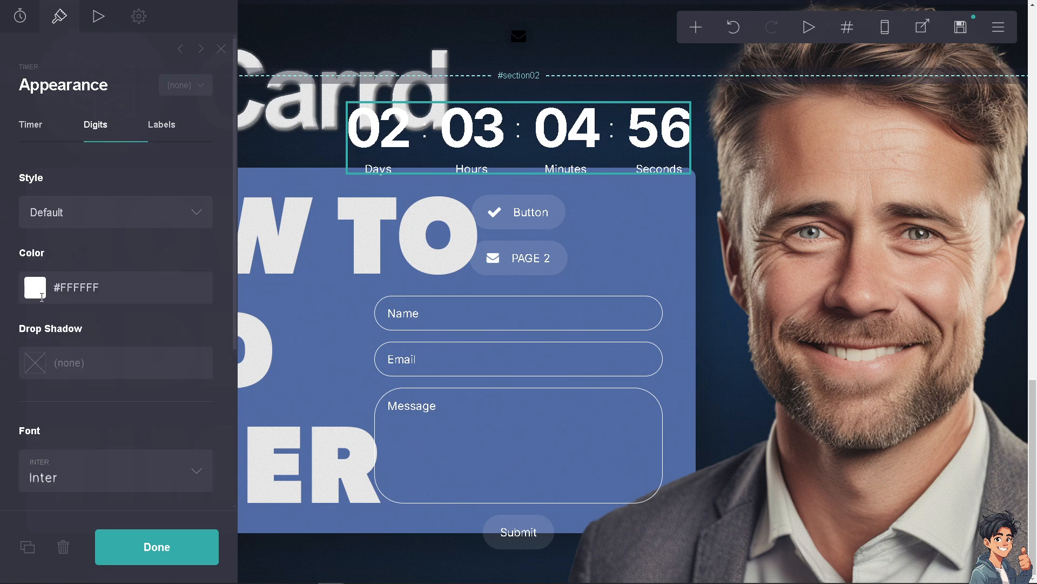
click(34, 288)
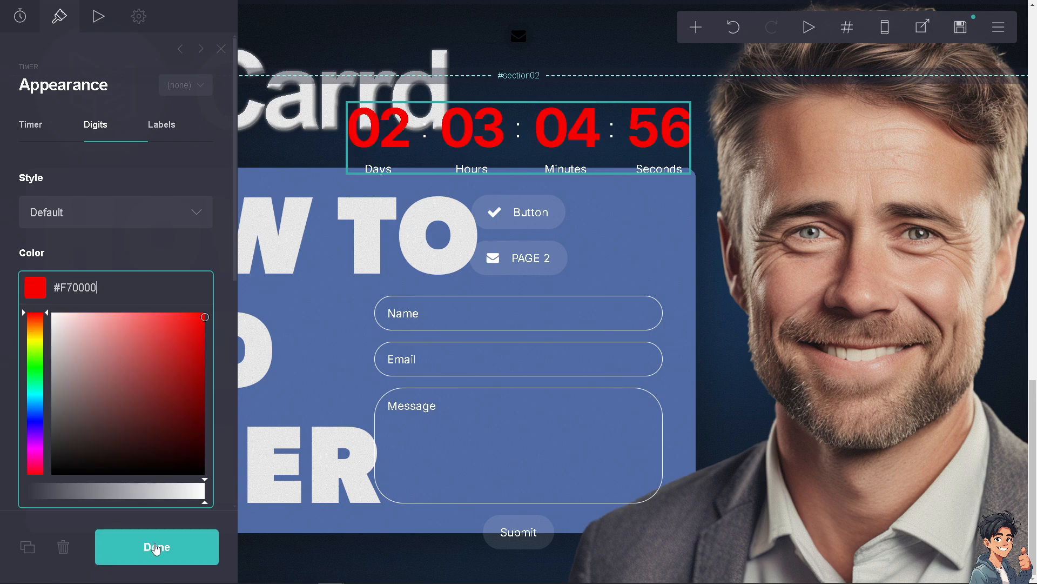
click(155, 547)
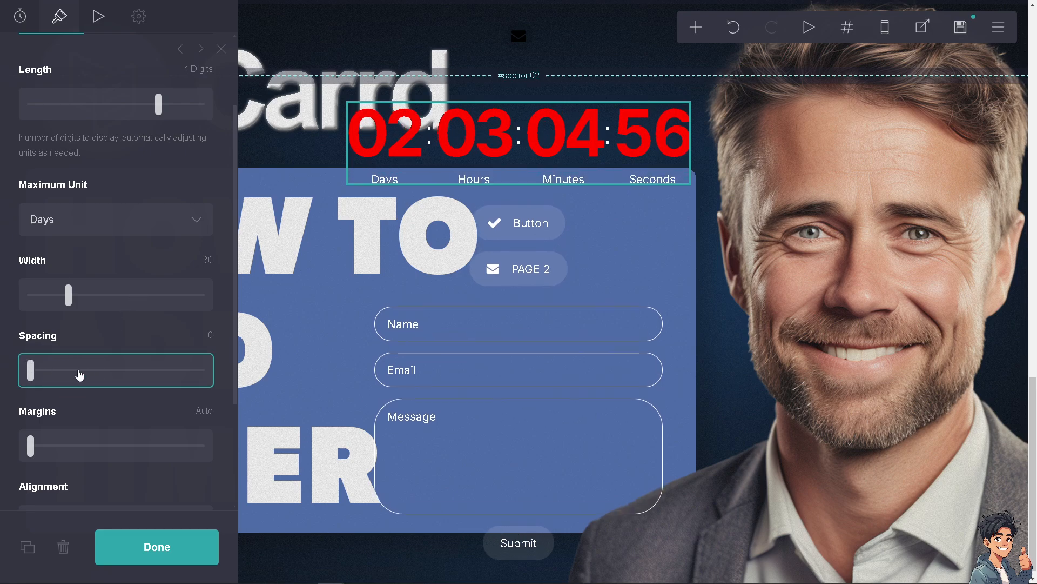
mouse_move(59, 37)
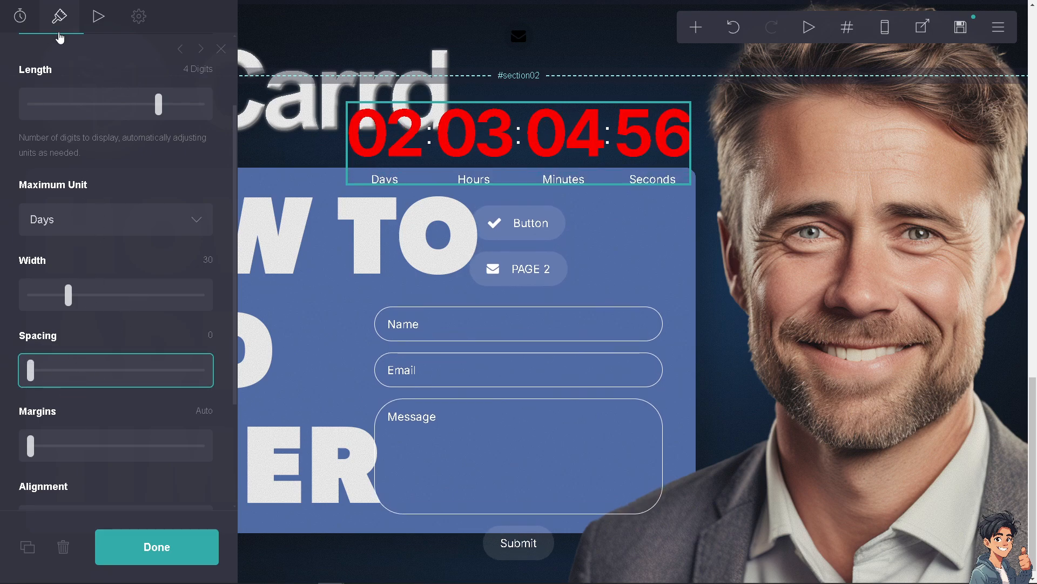
- Set Timer spacing to 0 and give the digits a yellow (#E6FA00) drop shadow, distance 3, blur 0.5
scroll(up, 3)
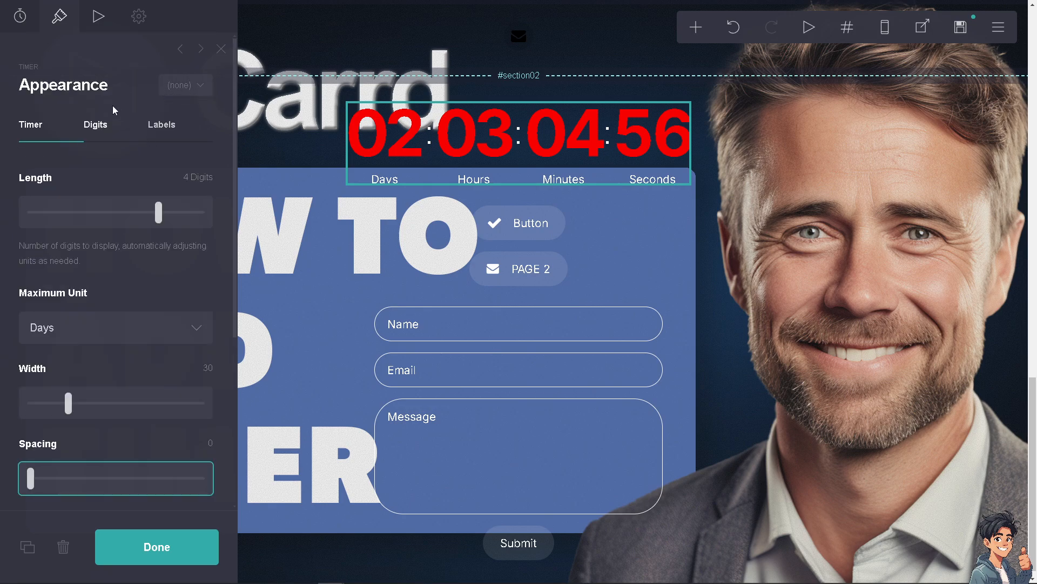
click(95, 124)
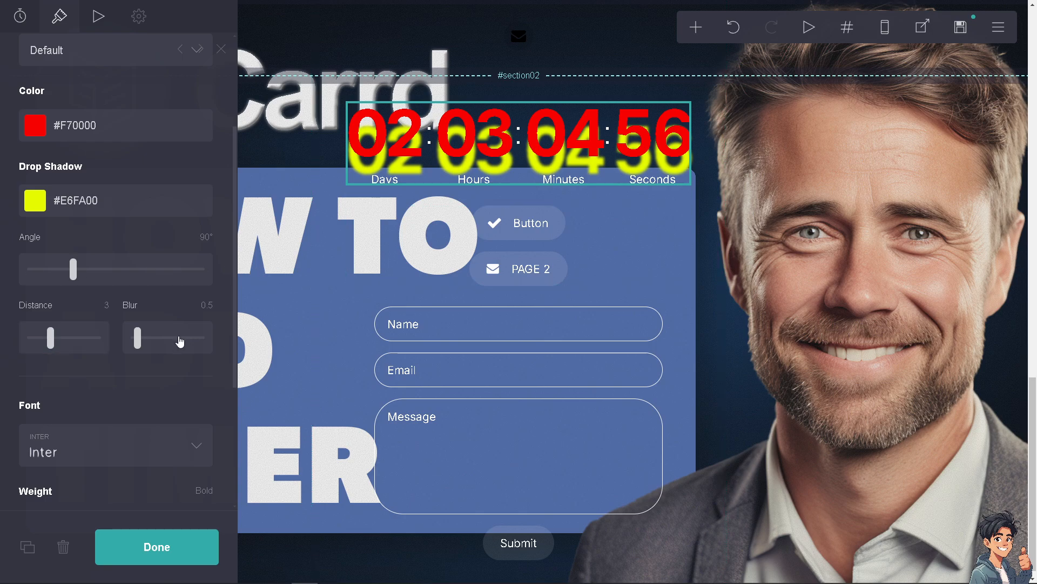
- Set the digits to Instrument Sans and colour the colon delimiters green (#61FF00)
click(115, 444)
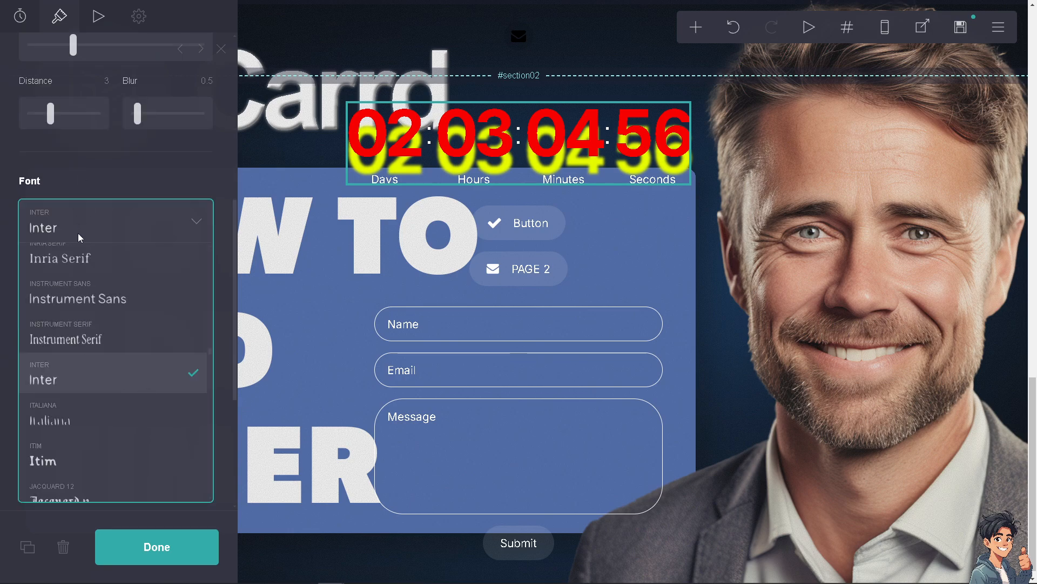
click(77, 298)
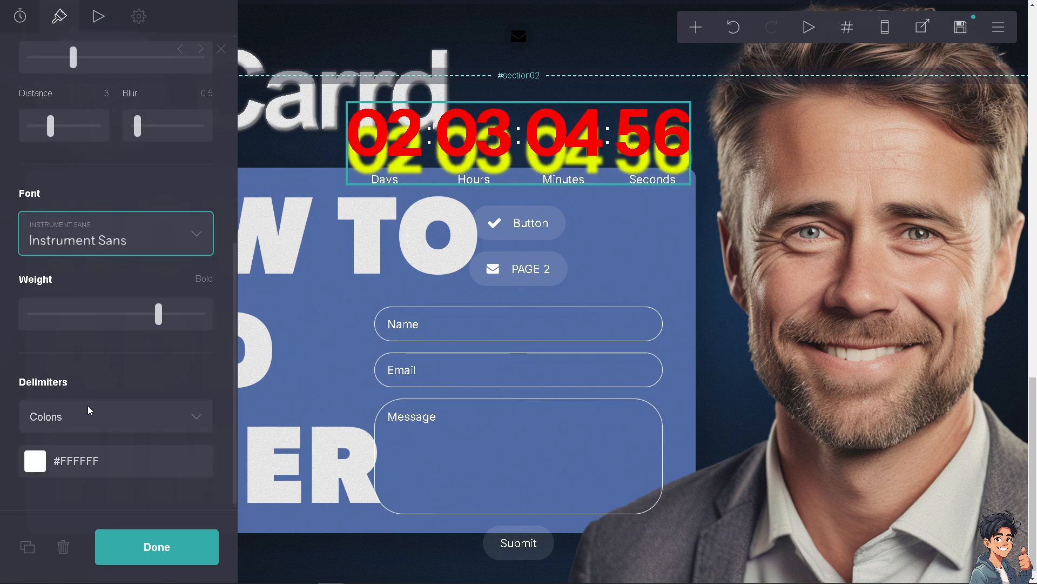
click(34, 460)
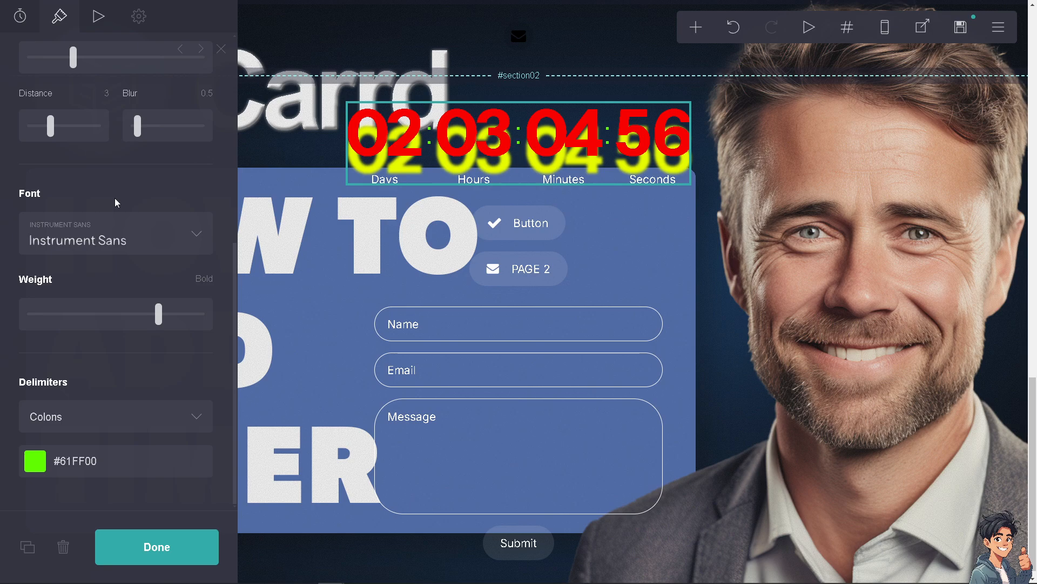
mouse_move(140, 75)
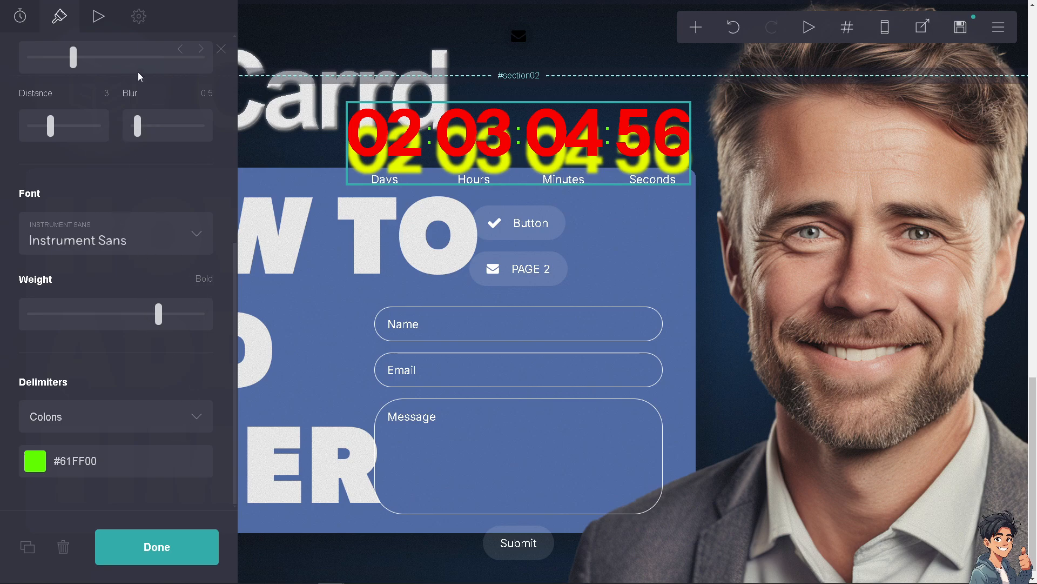
- Give the timer a 3-second Tilt Left On Visible animation and close the settings with Done
click(97, 16)
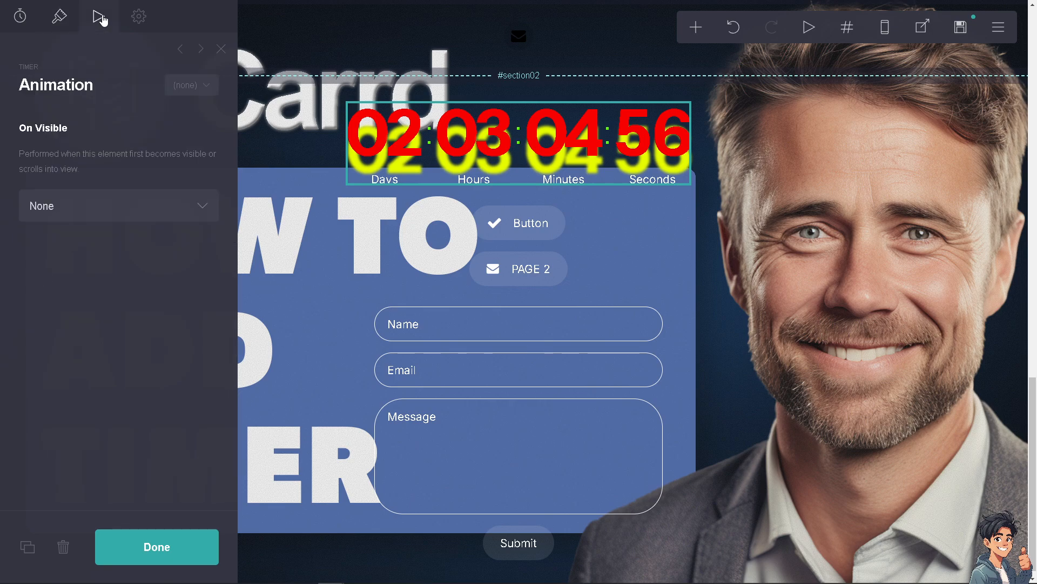
mouse_move(182, 202)
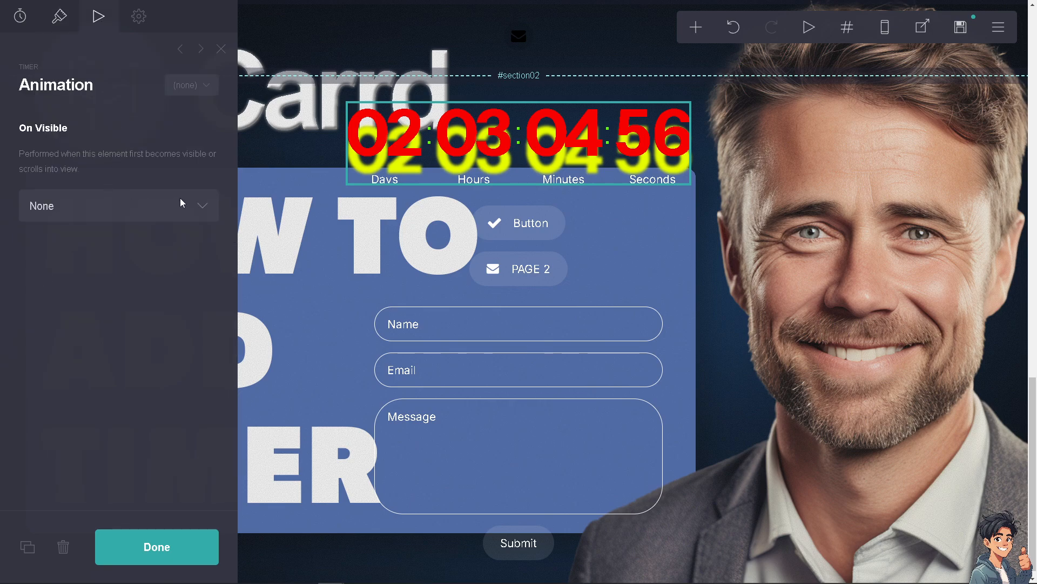
click(113, 205)
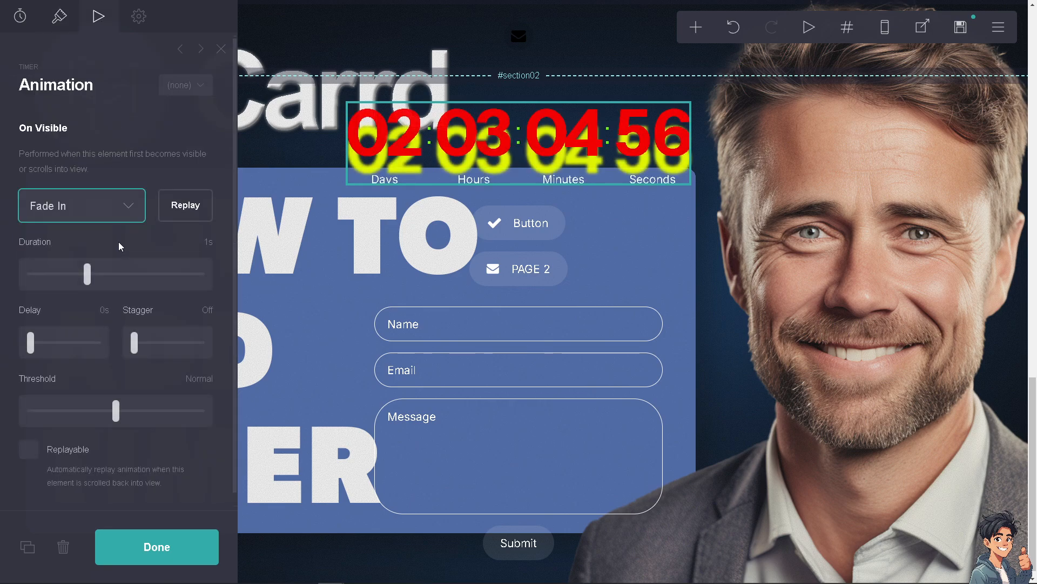
click(81, 205)
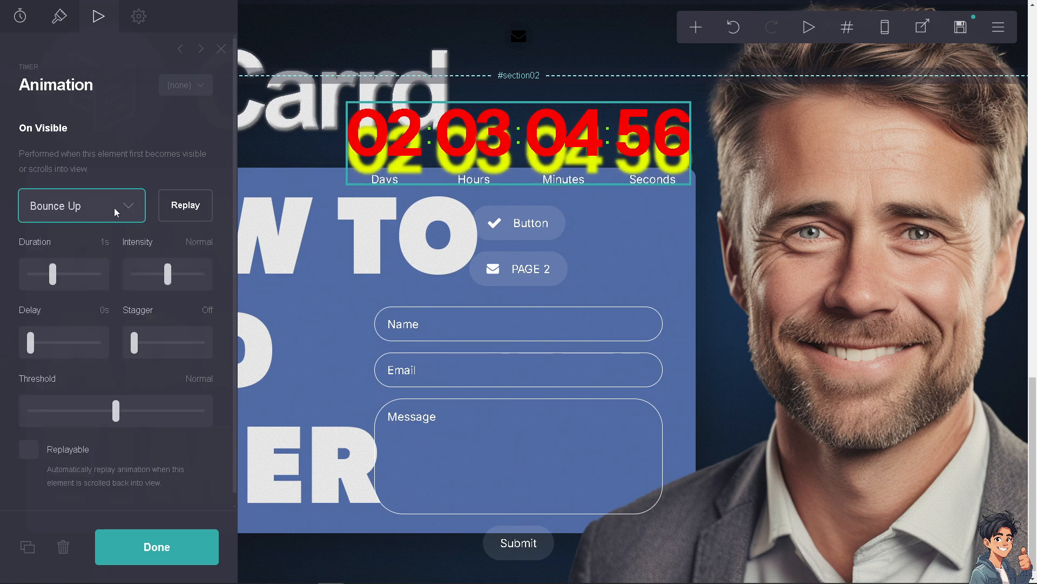
click(81, 205)
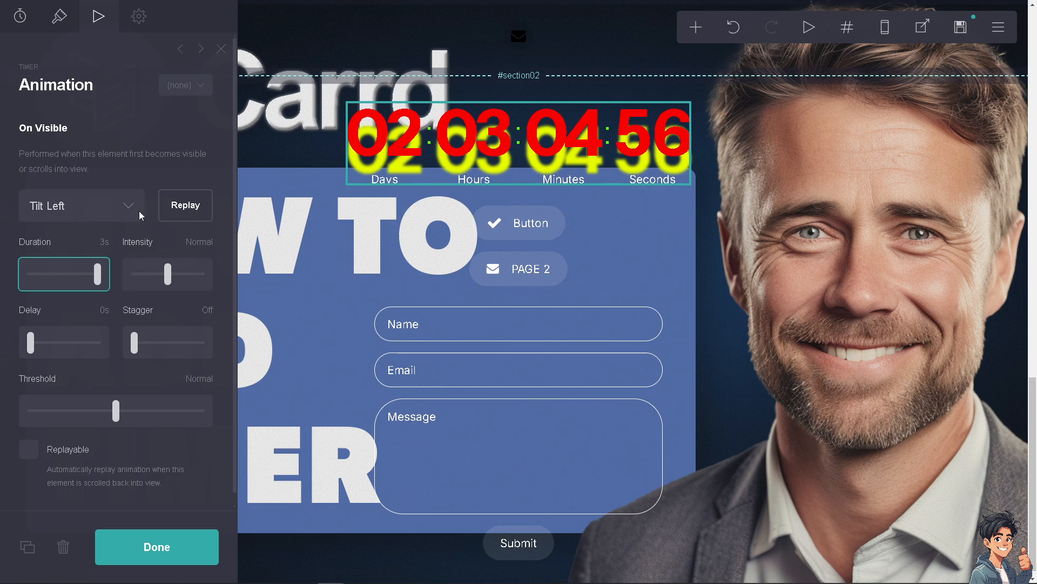
click(81, 205)
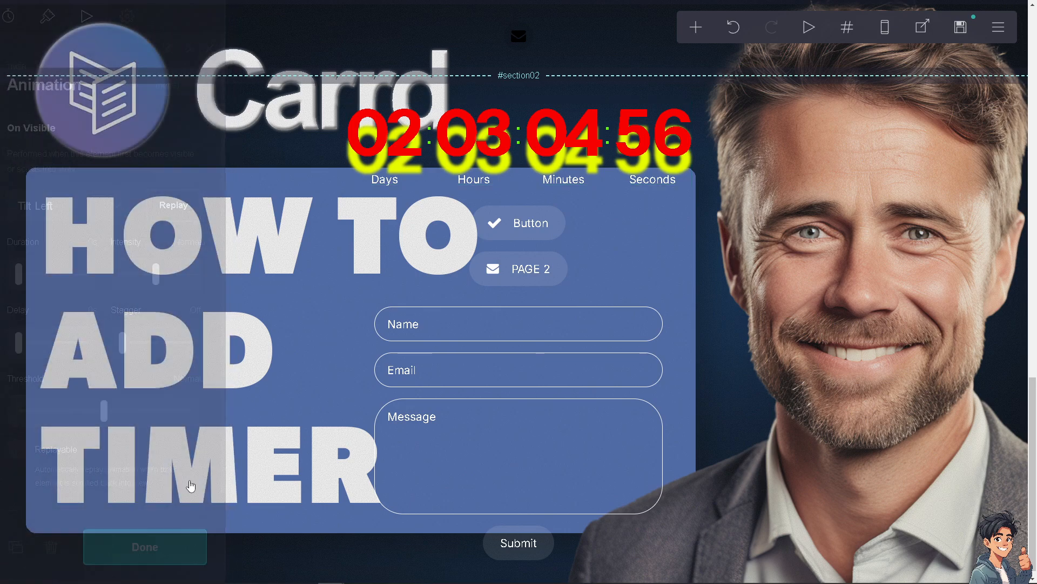
click(144, 547)
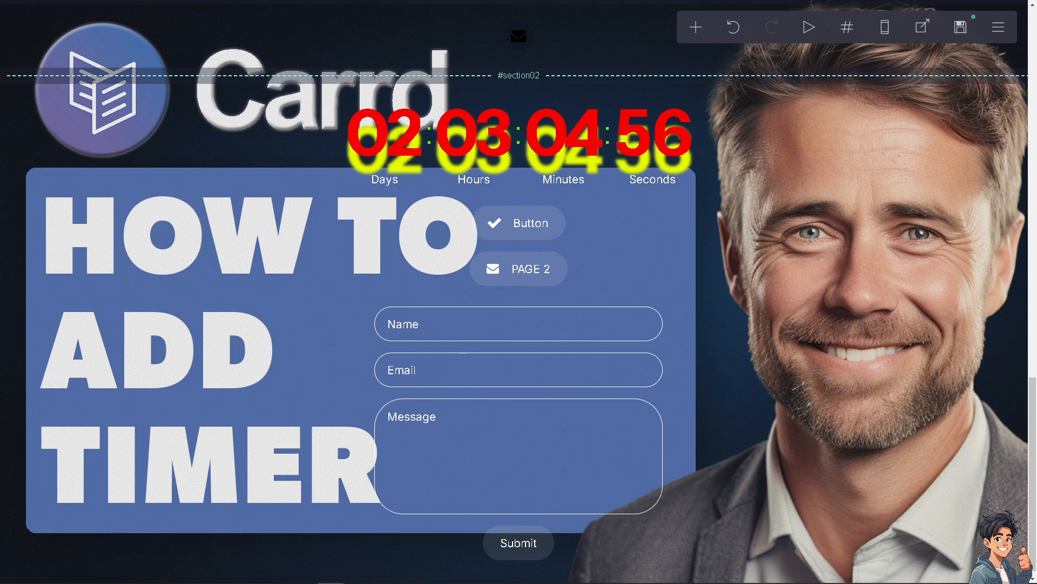